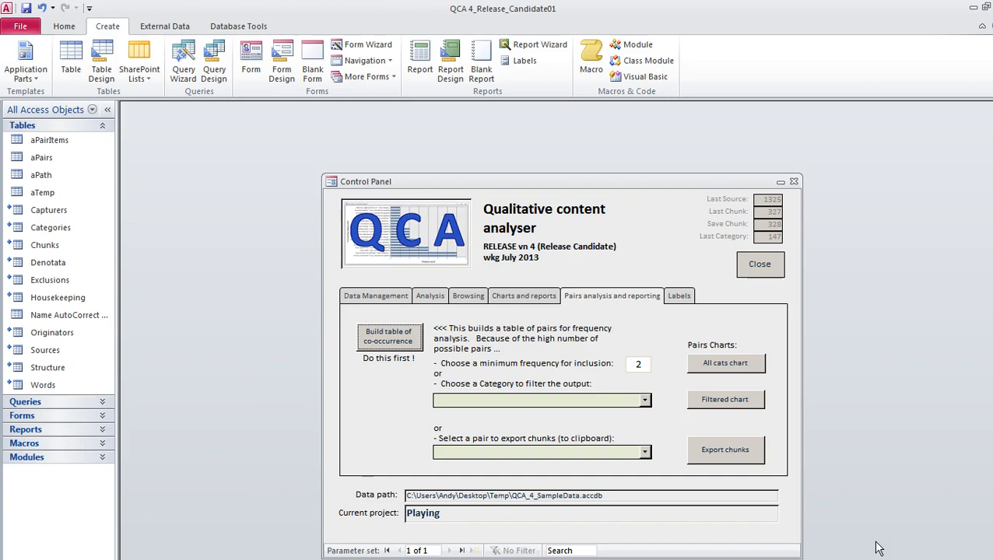
{"action": "mouse_move", "coordinate": [618, 314]}
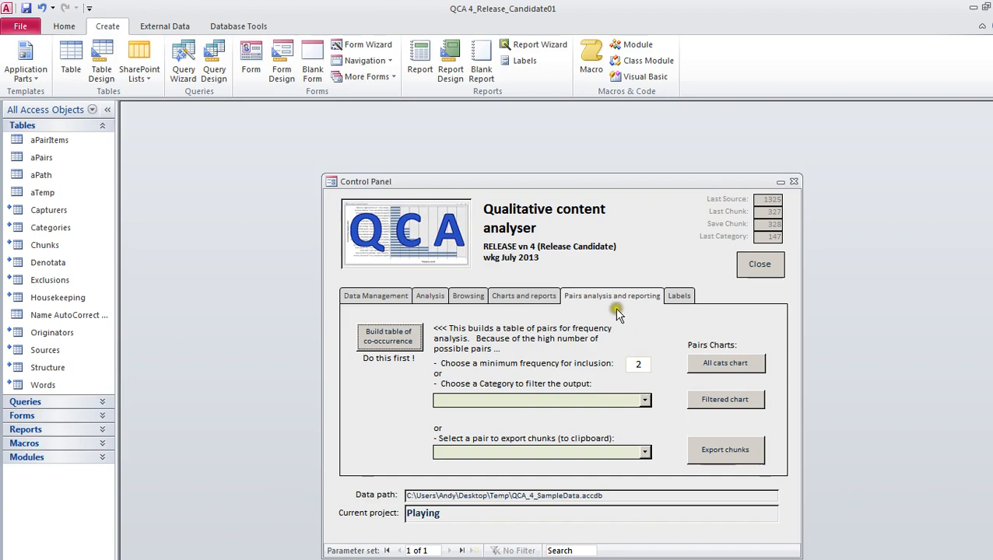
{"action": "mouse_move", "coordinate": [618, 315]}
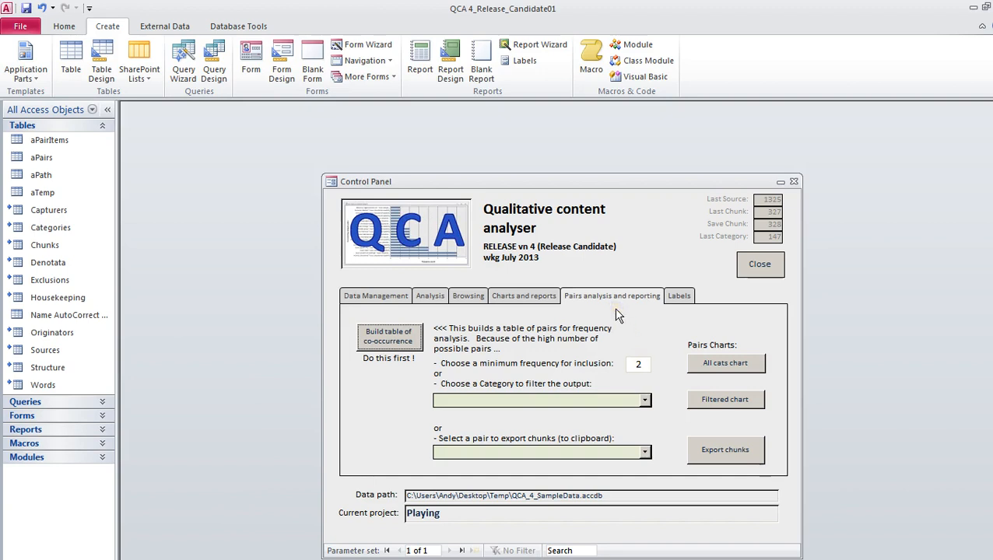
{"action": "mouse_move", "coordinate": [605, 316]}
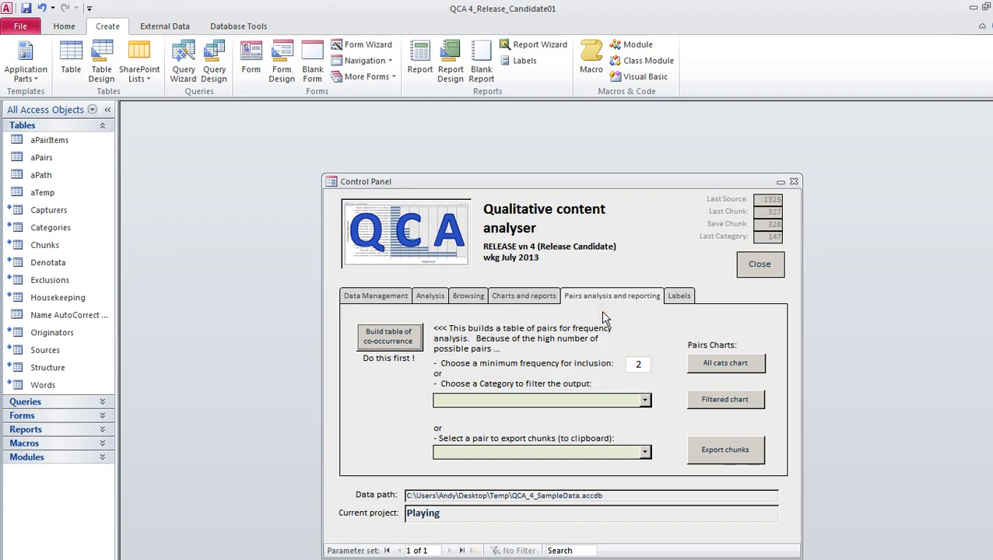
{"action": "mouse_move", "coordinate": [605, 316]}
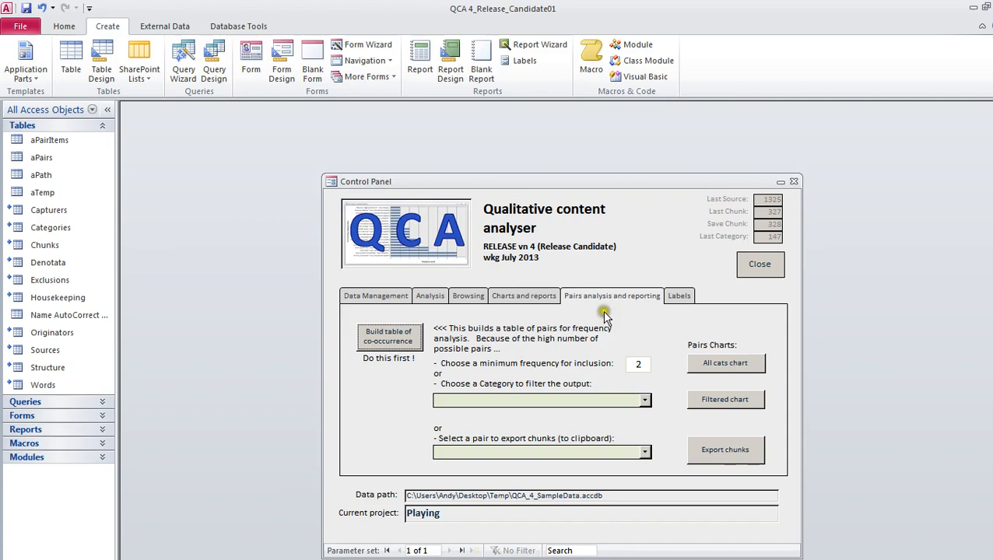
{"action": "mouse_move", "coordinate": [606, 317]}
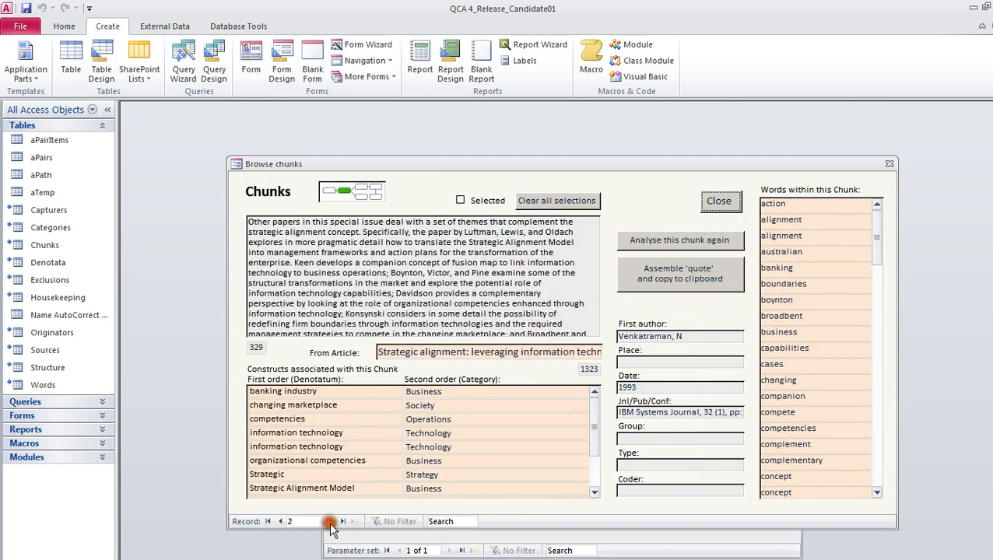
Advance to chunk record 4 of 7, the Computers & Education excerpt.
{"action": "left_click", "coordinate": [330, 521]}
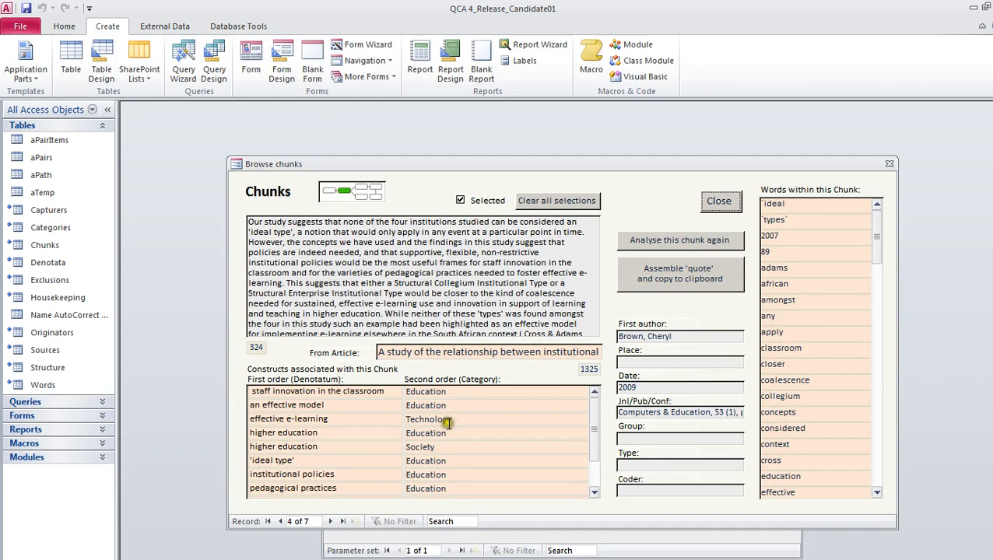
{"action": "mouse_move", "coordinate": [448, 422]}
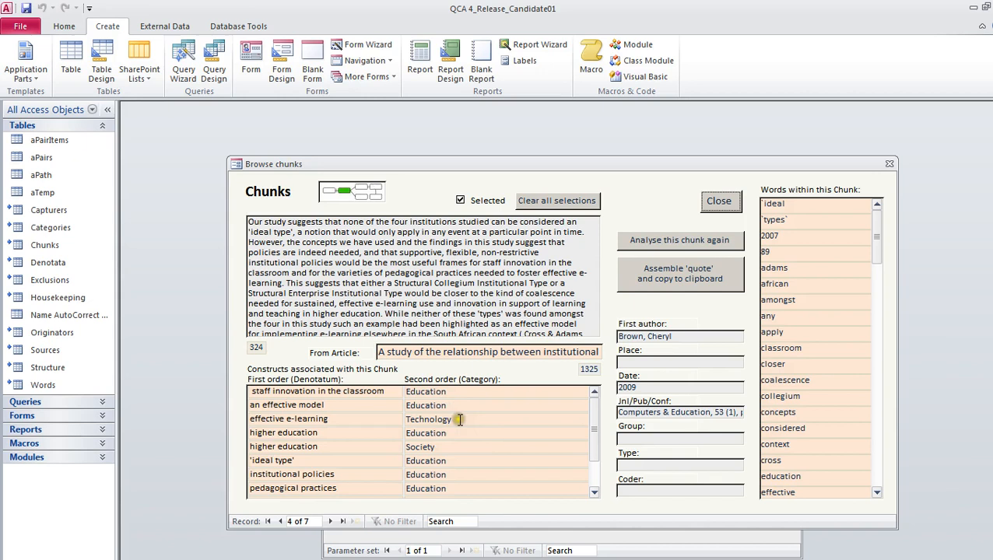
{"action": "mouse_move", "coordinate": [459, 420]}
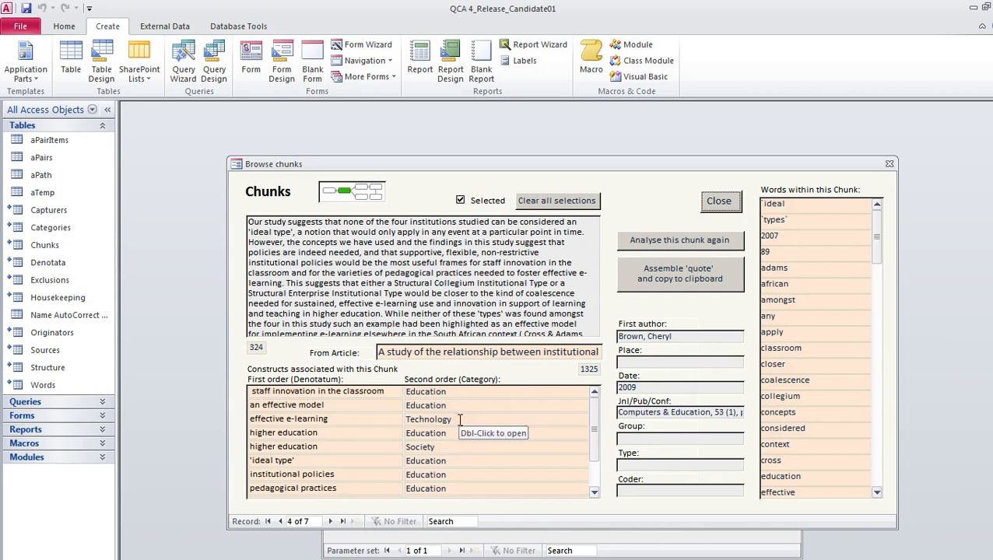
{"action": "mouse_move", "coordinate": [447, 460]}
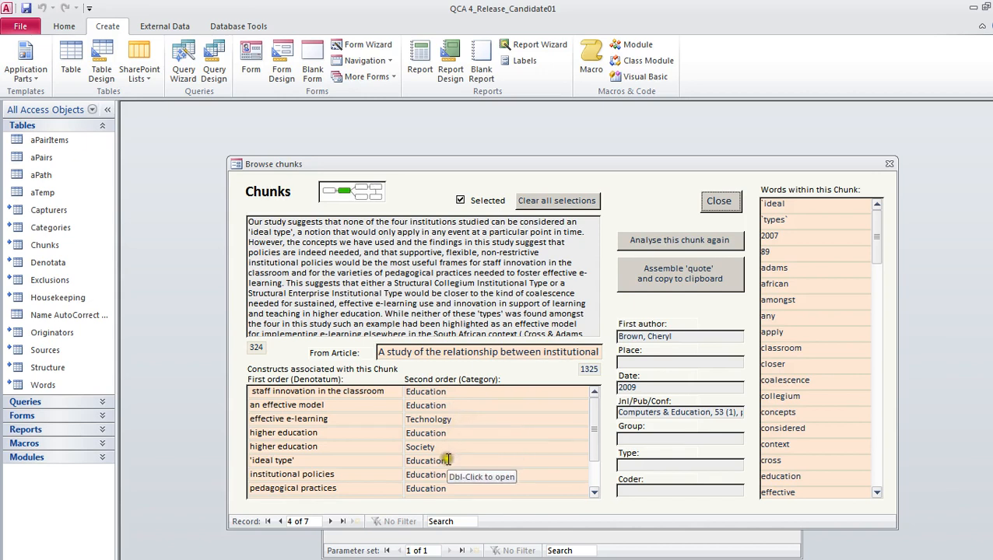
{"action": "mouse_move", "coordinate": [463, 447]}
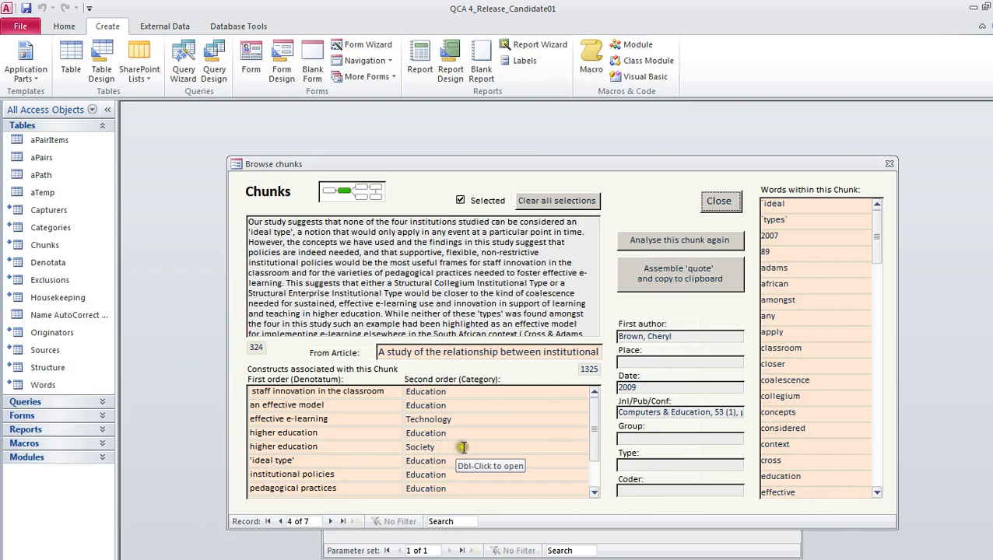
{"action": "mouse_move", "coordinate": [463, 467]}
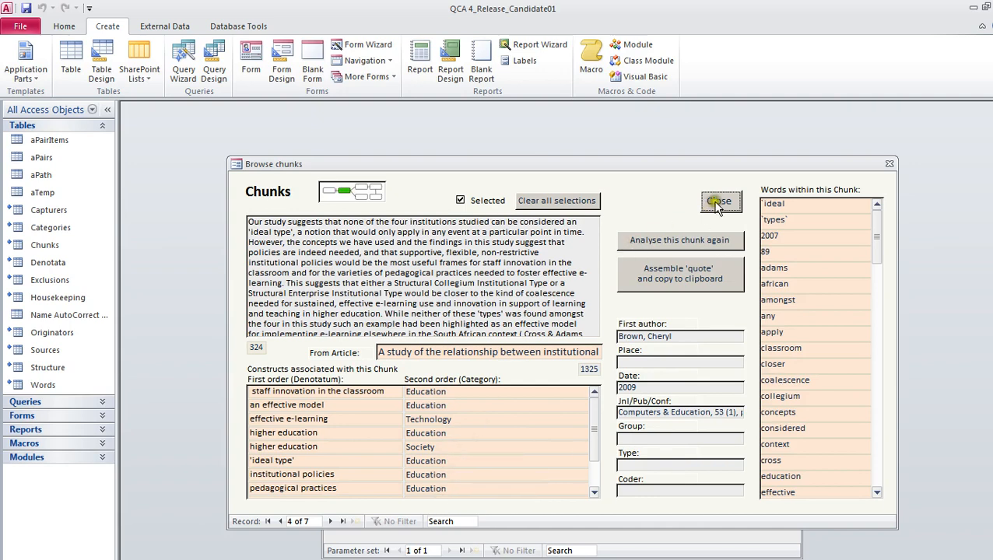
Close Browse chunks and open the aPairs table from the navigation pane.
{"action": "left_click", "coordinate": [720, 202]}
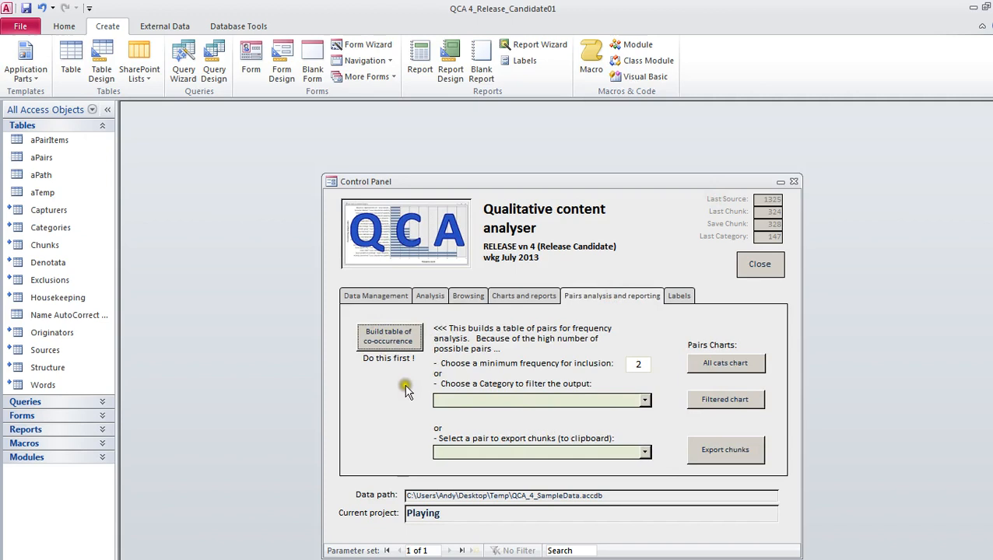
{"action": "mouse_move", "coordinate": [391, 343]}
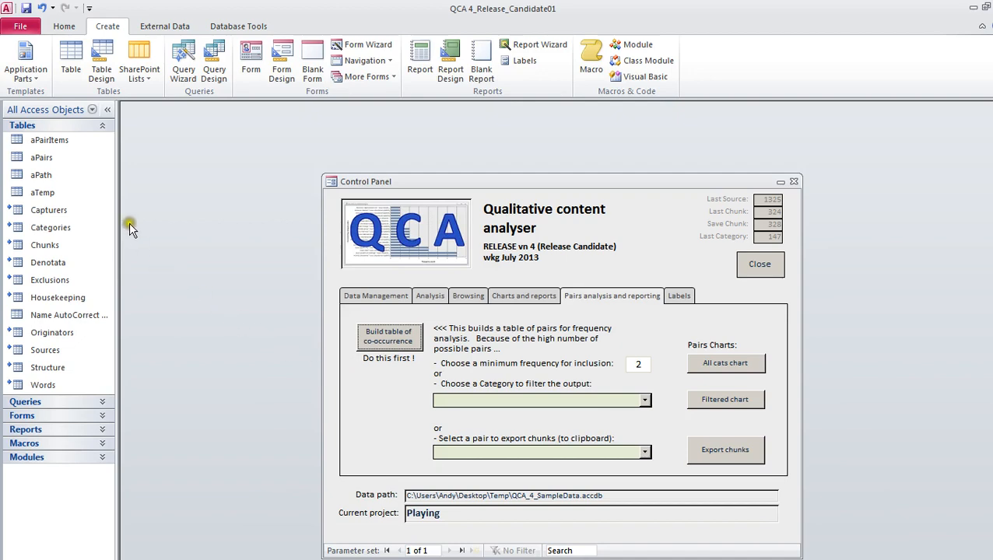
{"action": "left_click", "coordinate": [41, 158]}
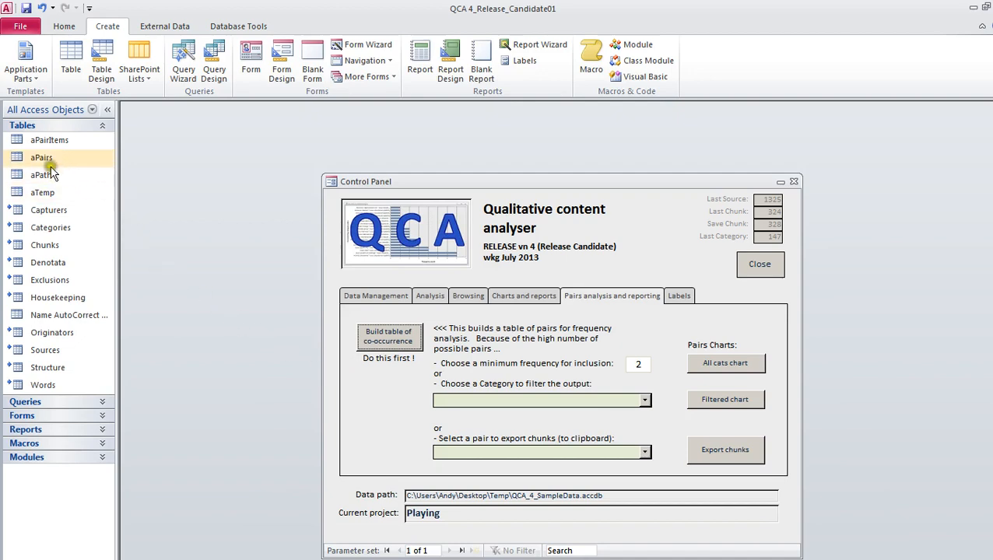
{"action": "double_click", "coordinate": [41, 157]}
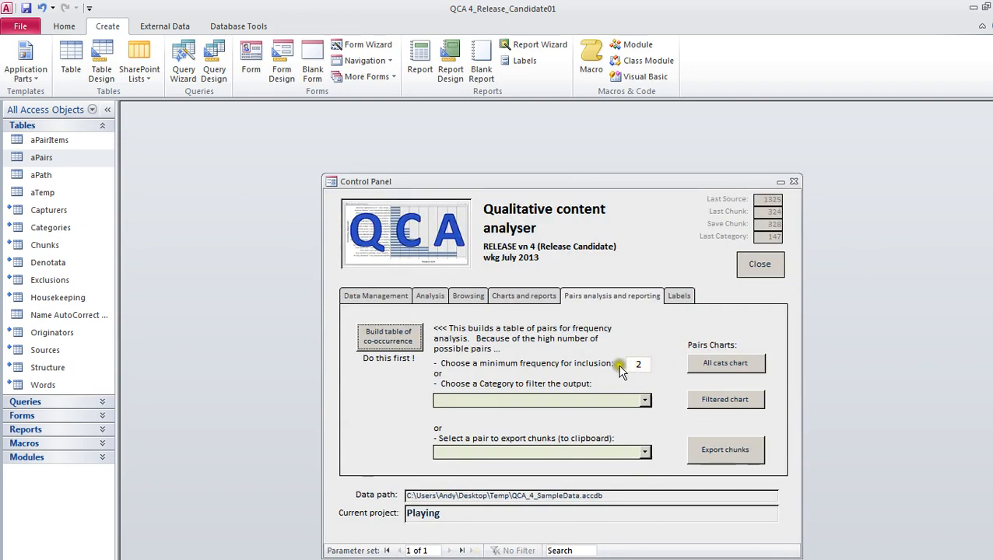
{"action": "mouse_move", "coordinate": [566, 368]}
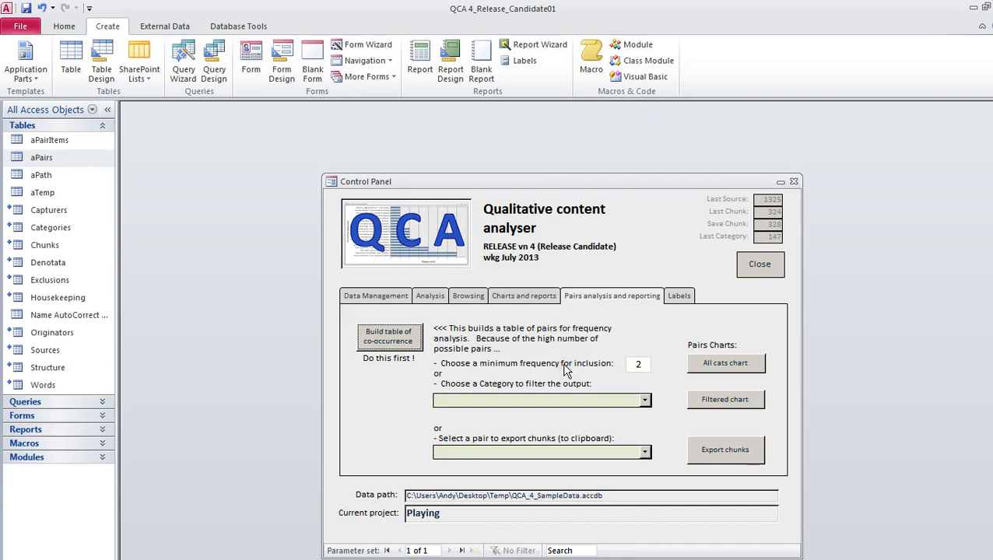
{"action": "mouse_move", "coordinate": [590, 368]}
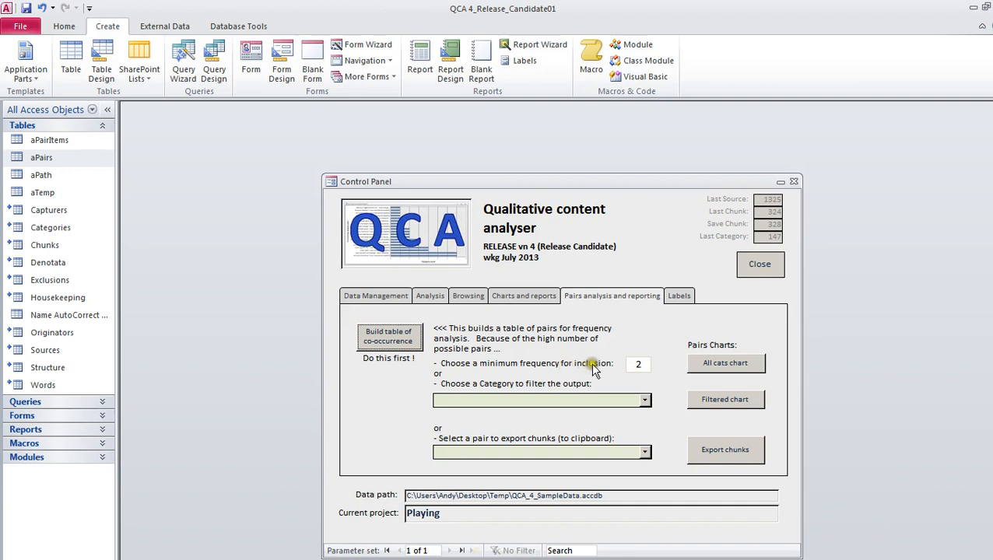
{"action": "mouse_move", "coordinate": [617, 381]}
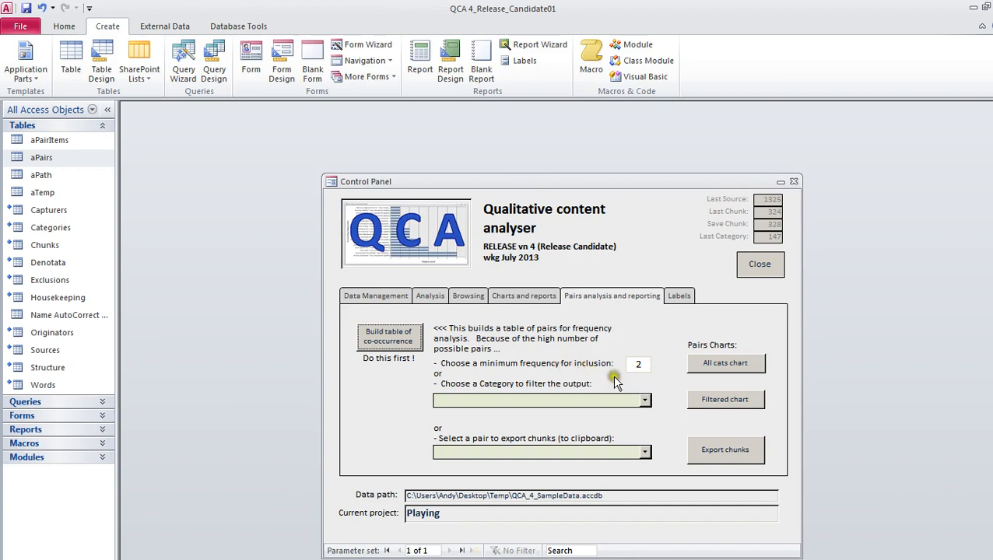
Chart the frequencies of all co-occurring category pairs in the qryPairs PivotChart.
{"action": "left_click", "coordinate": [725, 363]}
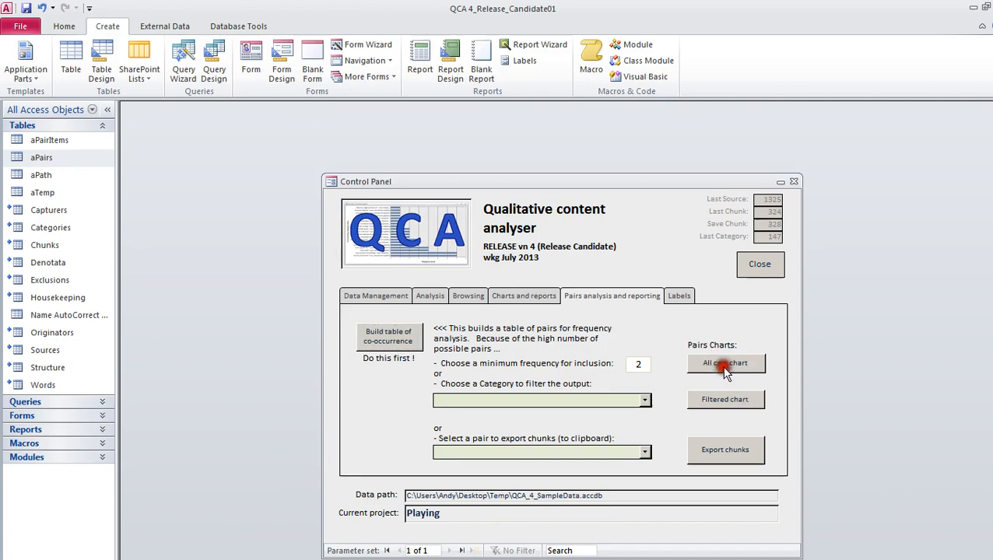
{"action": "left_click", "coordinate": [726, 364]}
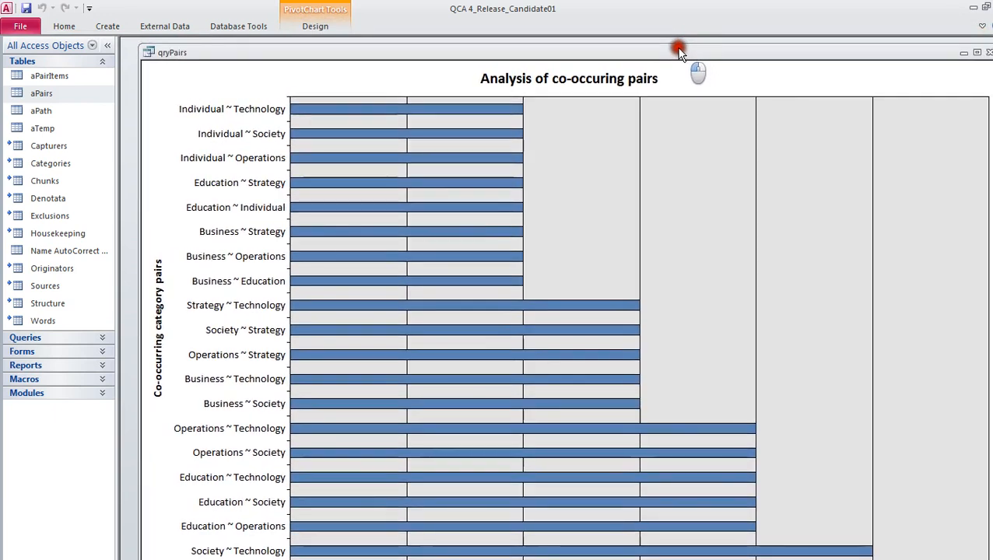
{"action": "mouse_move", "coordinate": [462, 397]}
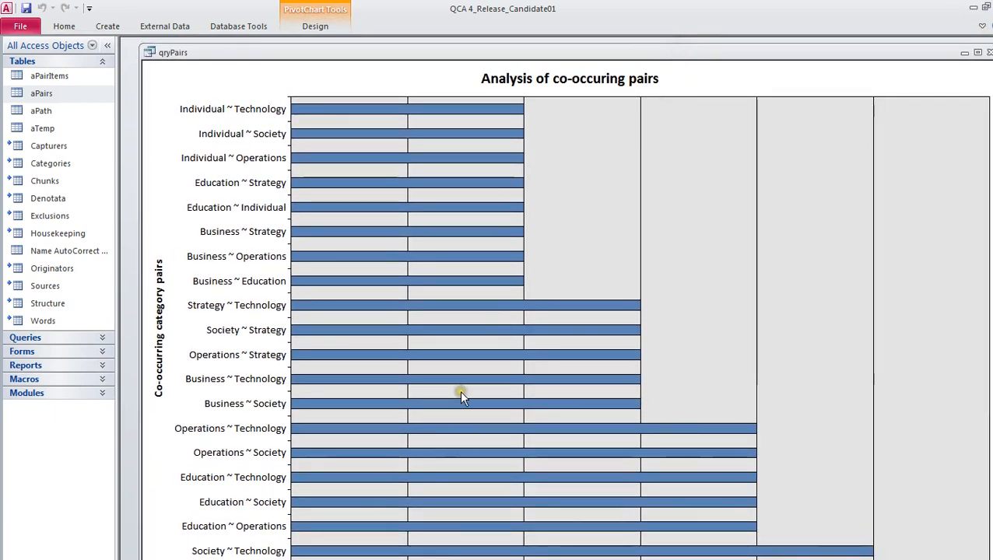
{"action": "mouse_move", "coordinate": [423, 406]}
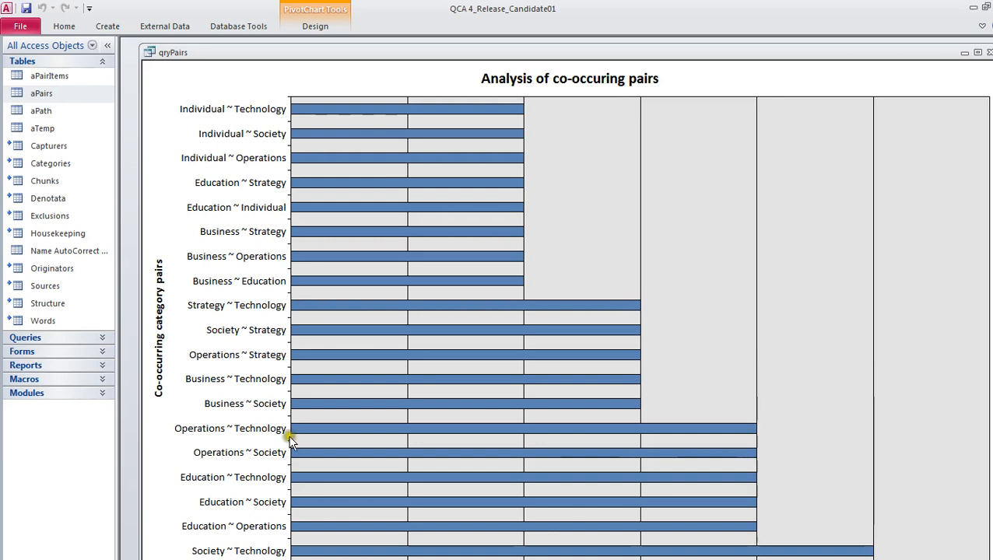
{"action": "mouse_move", "coordinate": [360, 173]}
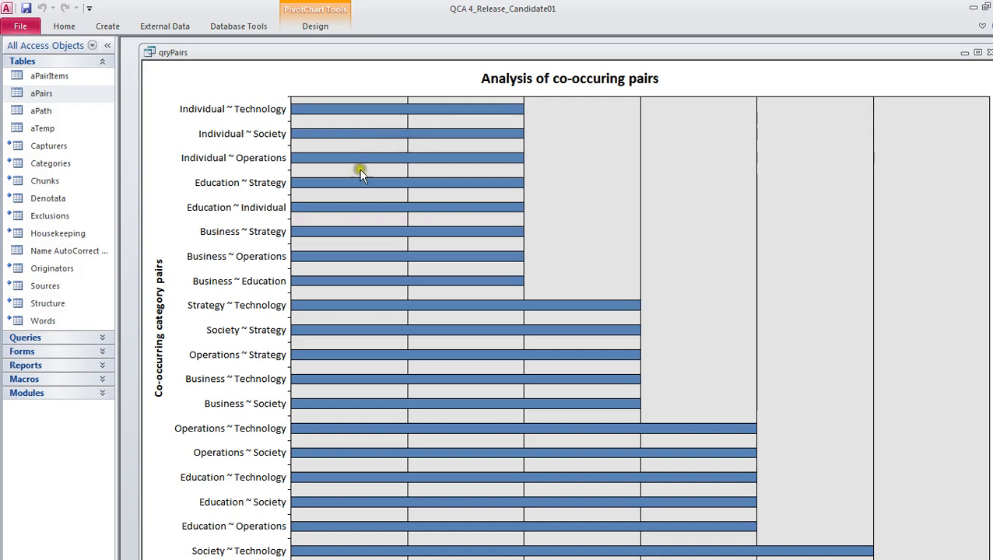
{"action": "mouse_move", "coordinate": [400, 363]}
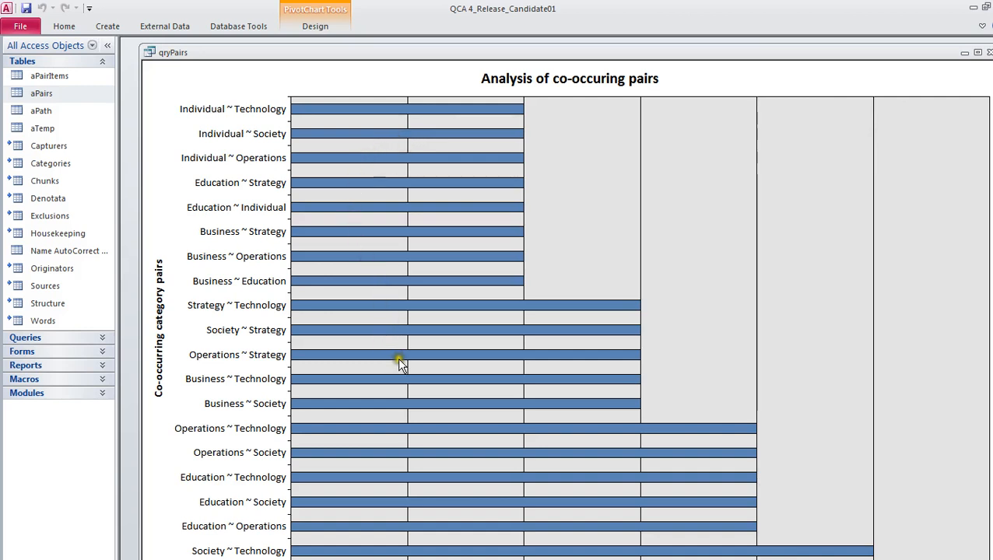
{"action": "mouse_move", "coordinate": [195, 221]}
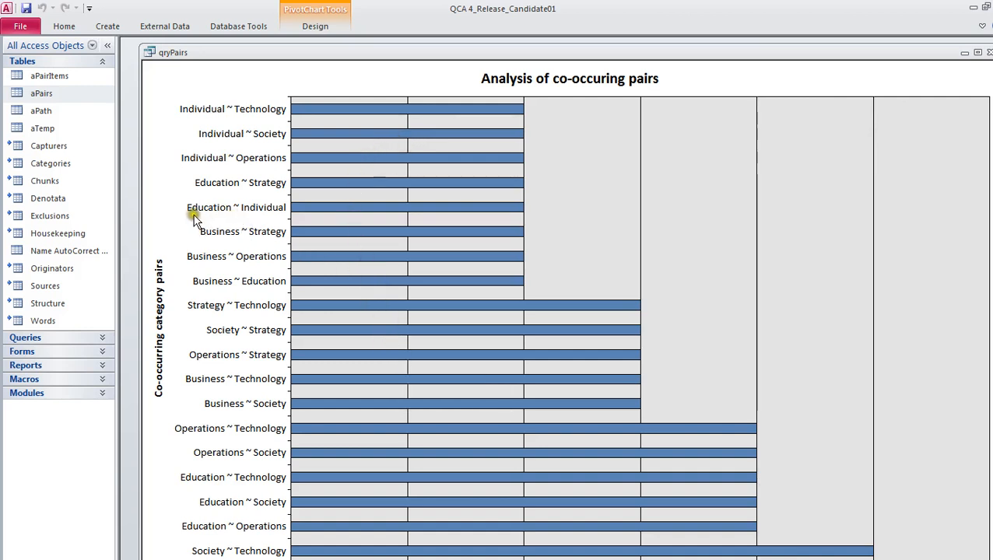
{"action": "mouse_move", "coordinate": [356, 478]}
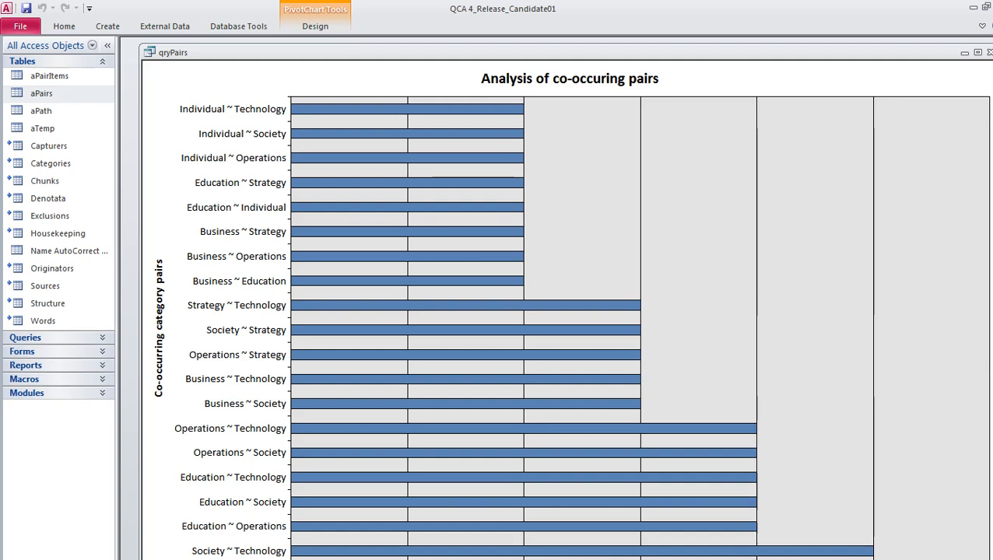
{"action": "mouse_move", "coordinate": [978, 54]}
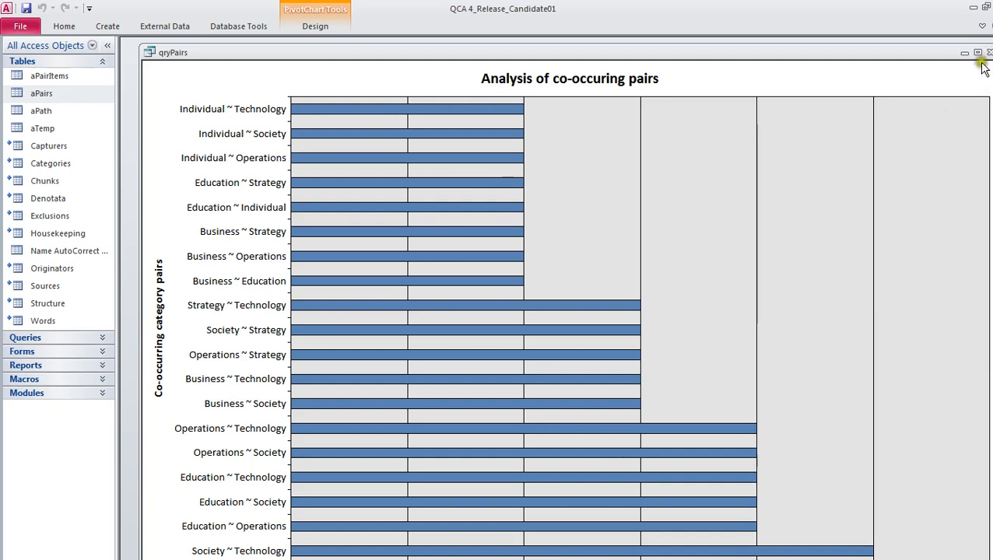
{"action": "mouse_move", "coordinate": [733, 476]}
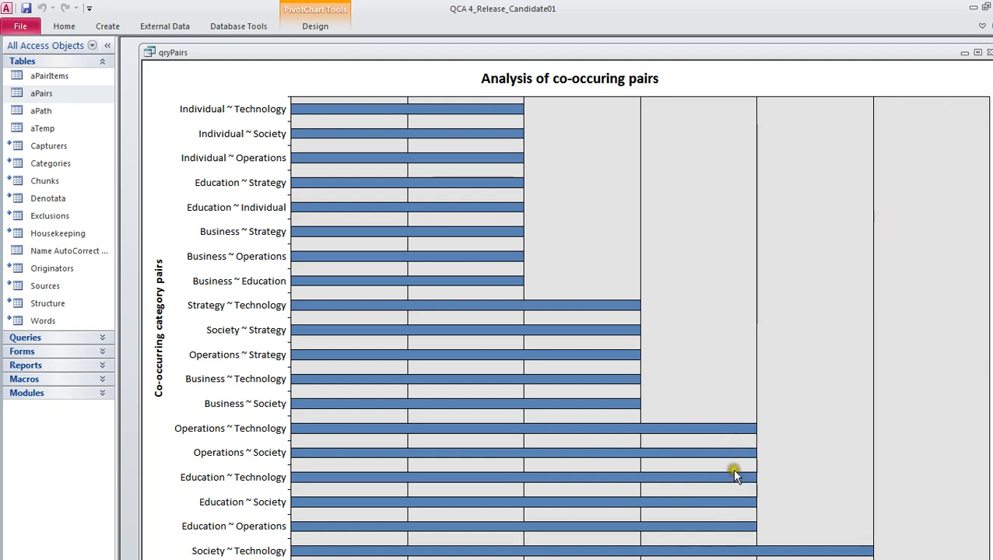
{"action": "mouse_move", "coordinate": [886, 536]}
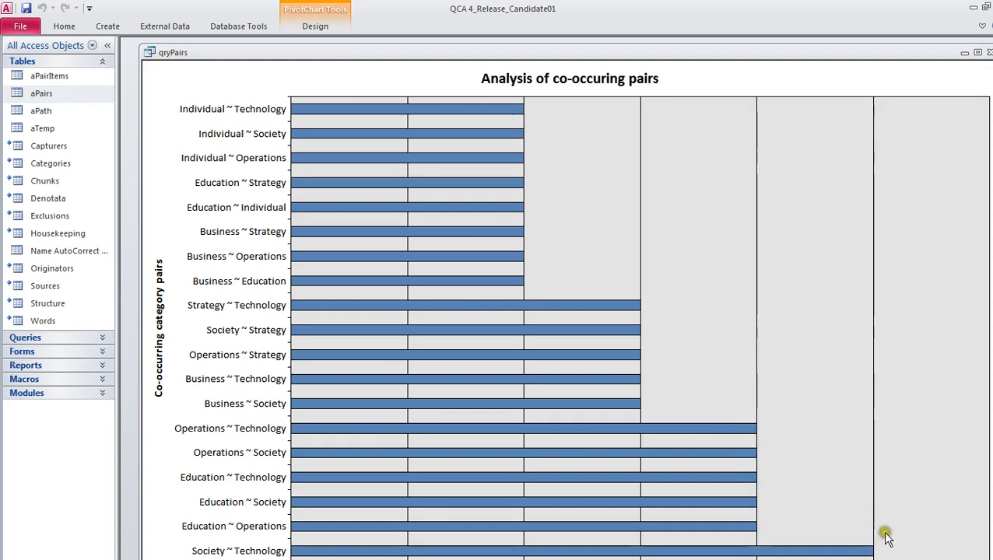
{"action": "mouse_move", "coordinate": [822, 498]}
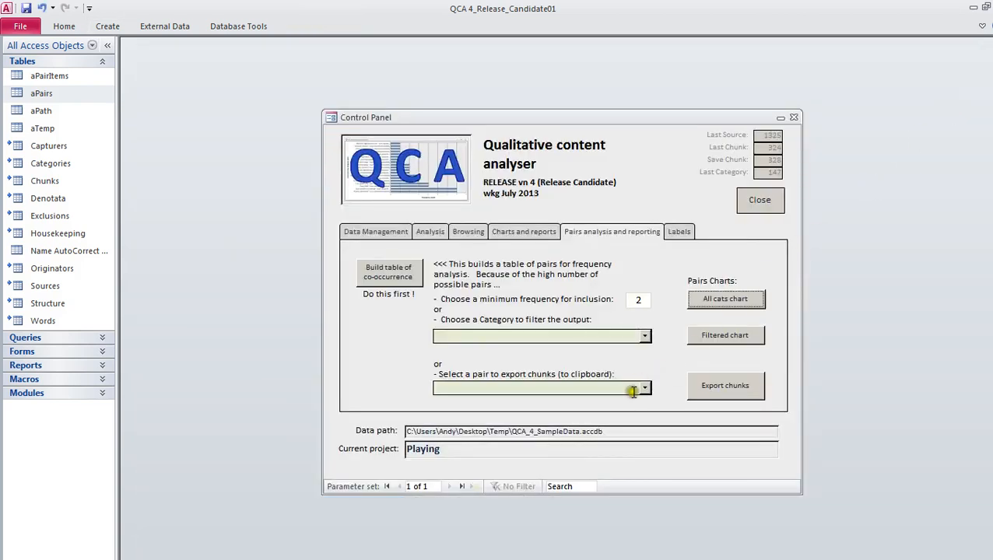
Choose Business ~ Education as the export pair and chart only pairs involving Society.
{"action": "left_click", "coordinate": [644, 388]}
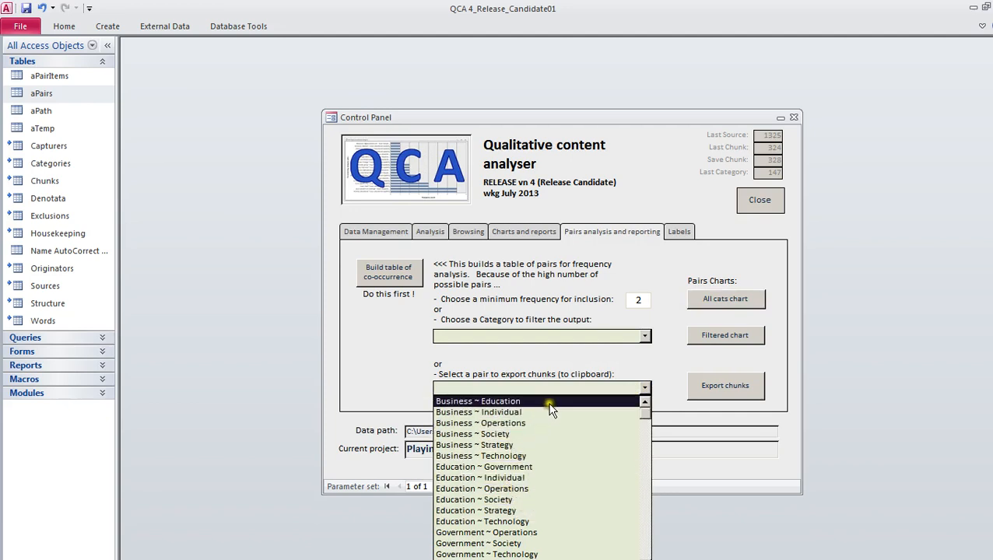
{"action": "left_click", "coordinate": [486, 401]}
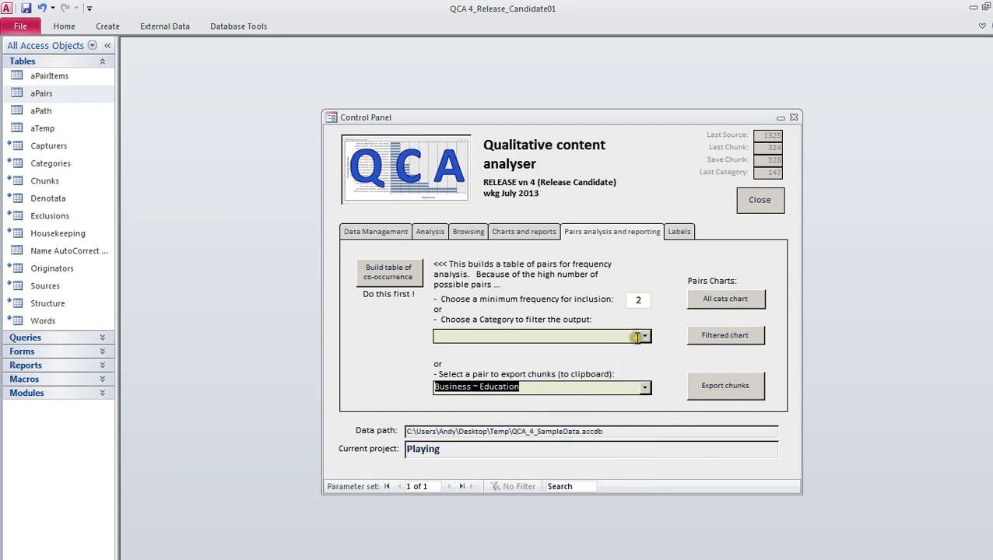
{"action": "left_click", "coordinate": [644, 337]}
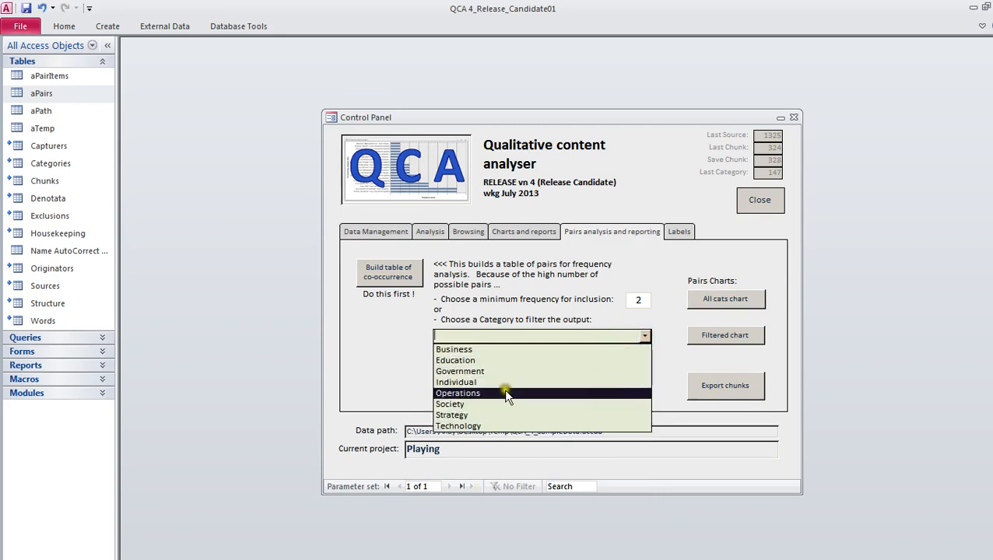
{"action": "left_click", "coordinate": [450, 404]}
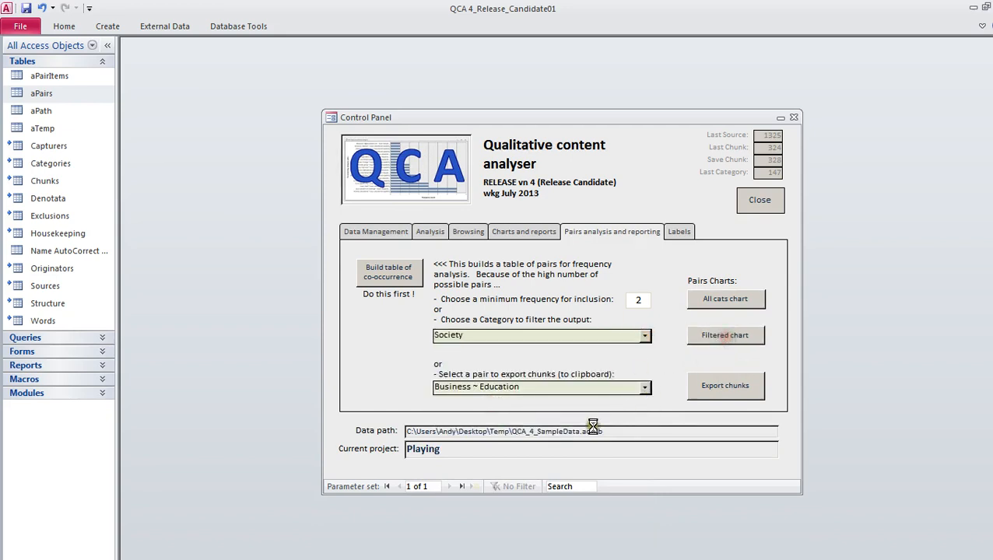
{"action": "left_click", "coordinate": [726, 336]}
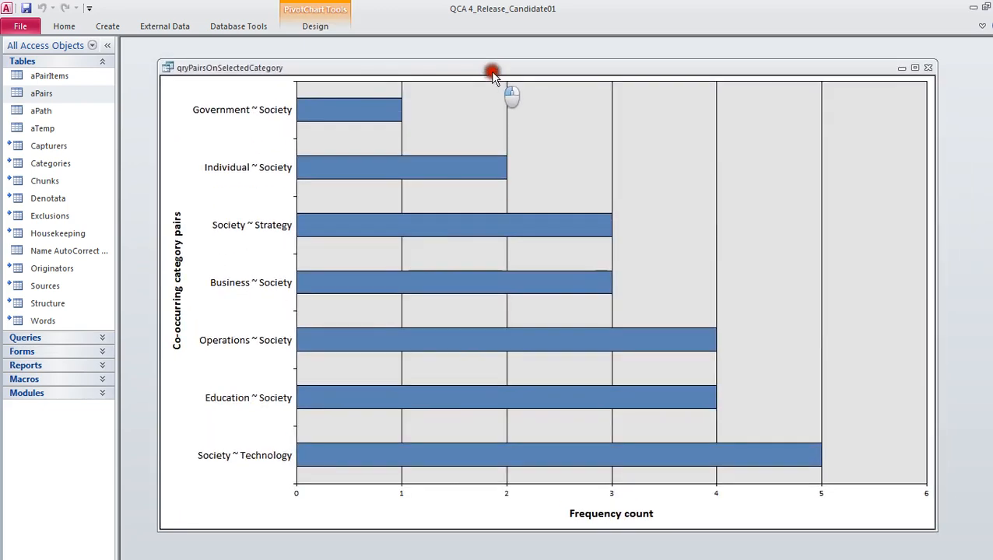
{"action": "mouse_move", "coordinate": [267, 179]}
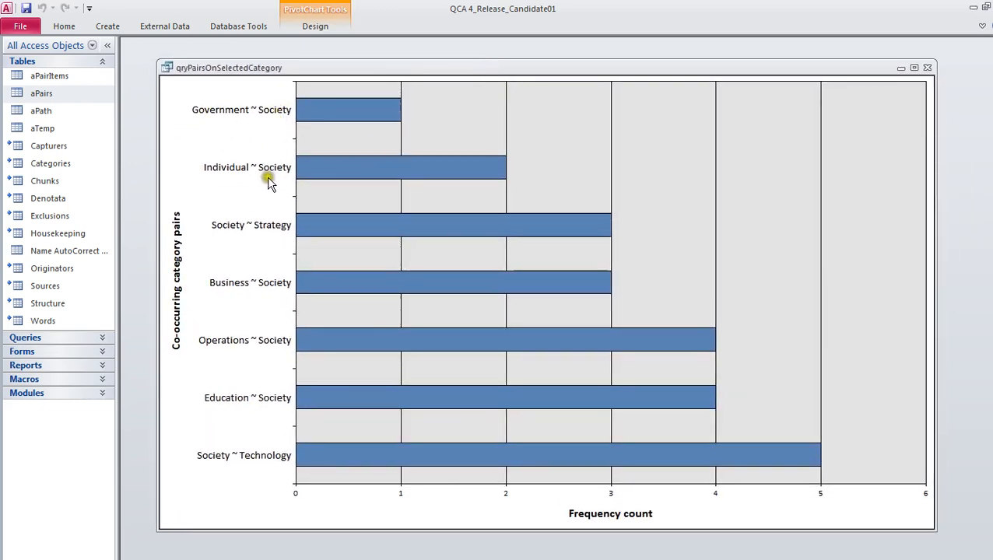
{"action": "mouse_move", "coordinate": [210, 478]}
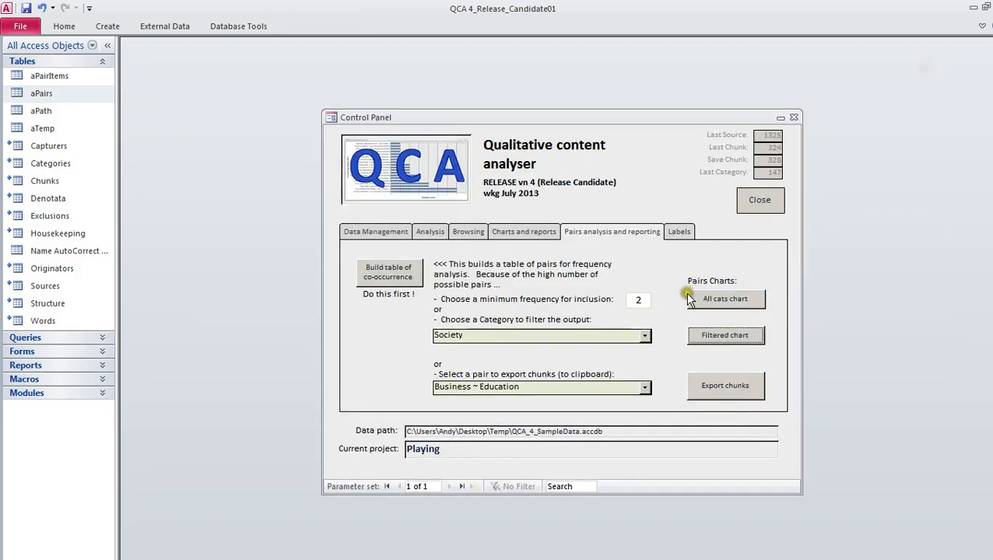
{"action": "mouse_move", "coordinate": [457, 401]}
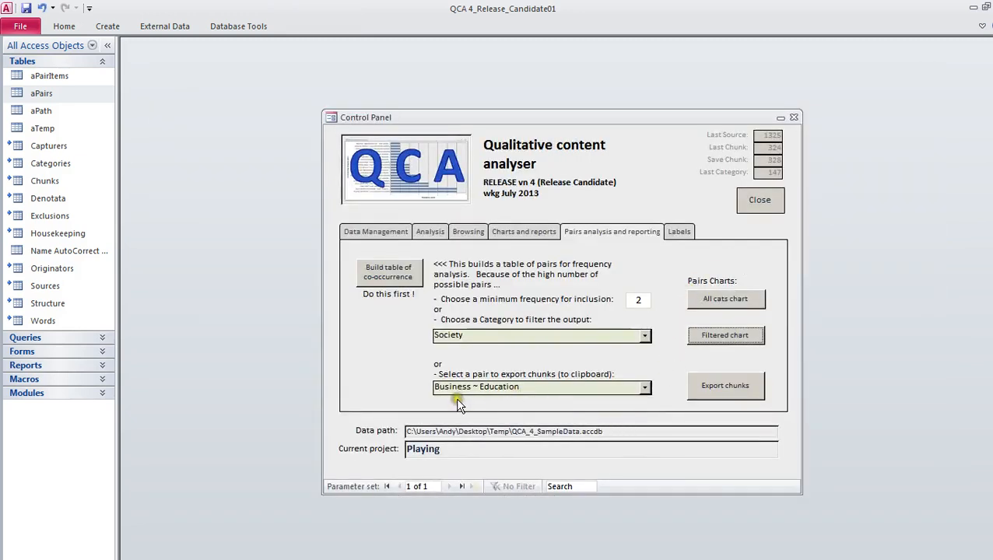
Export the Business ~ Education chunks to the clipboard and close Notepad without saving.
{"action": "left_click", "coordinate": [726, 386]}
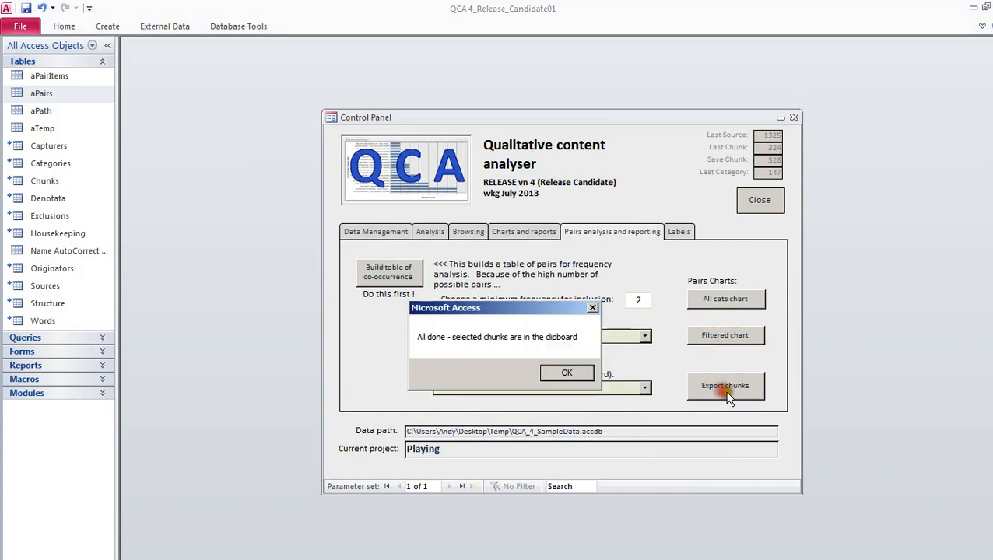
{"action": "left_click", "coordinate": [567, 372]}
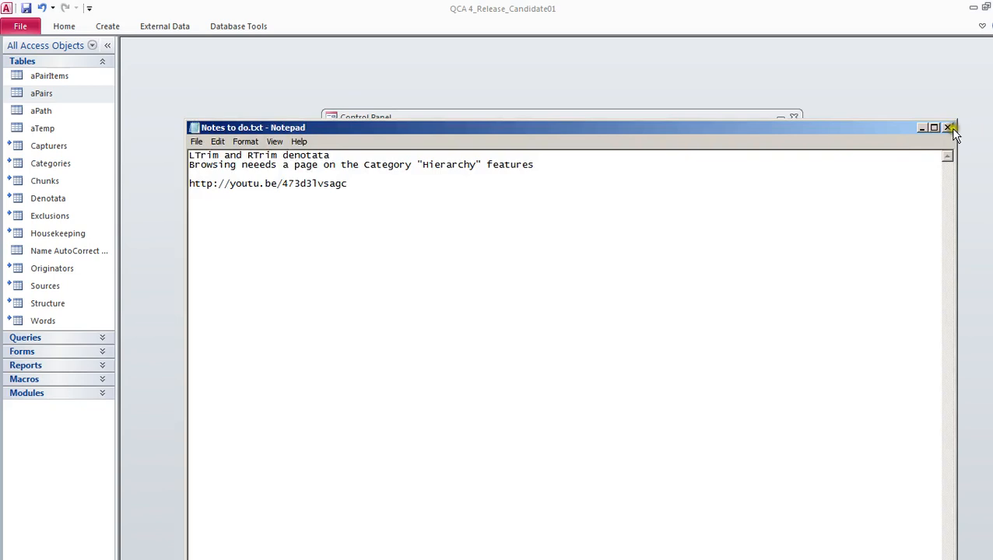
{"action": "left_click", "coordinate": [947, 127]}
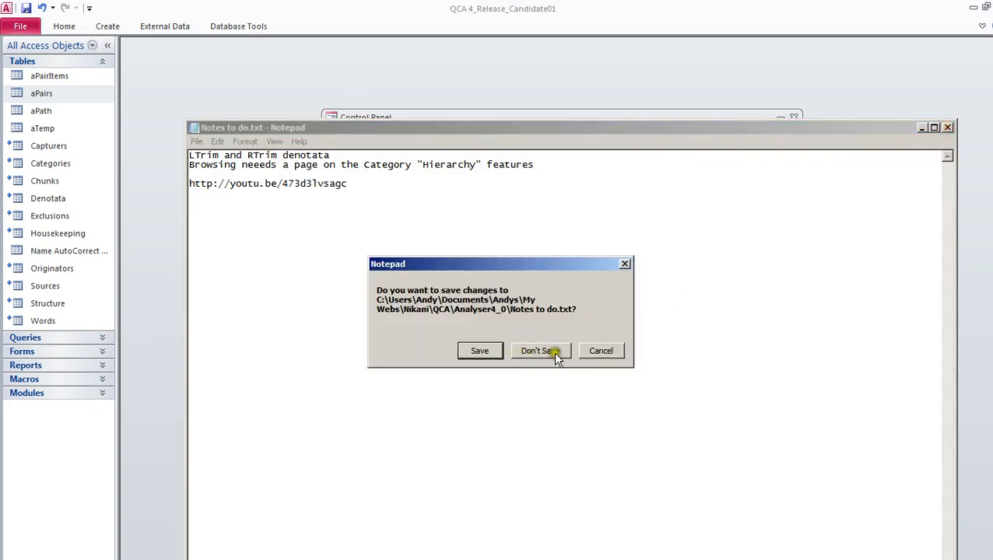
{"action": "left_click", "coordinate": [540, 351]}
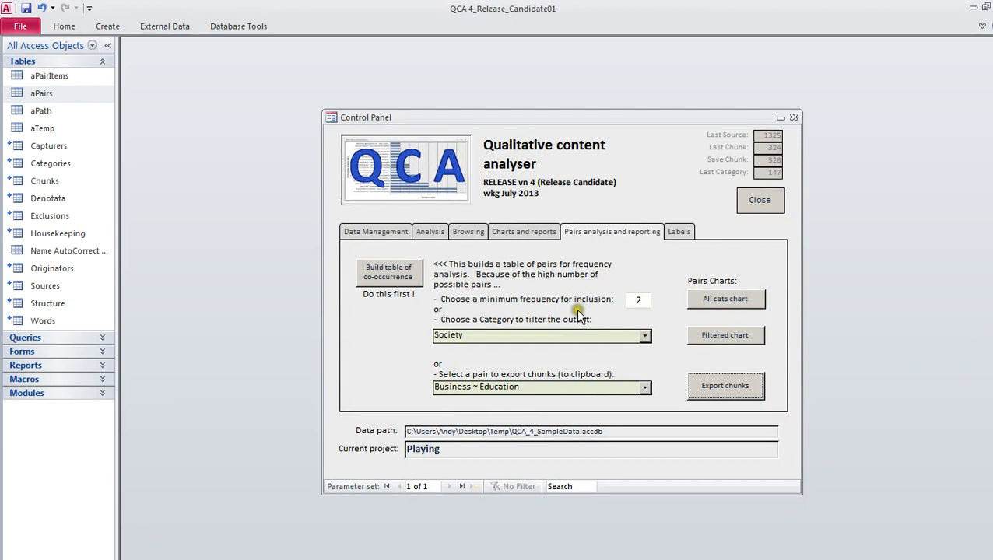
{"action": "mouse_move", "coordinate": [596, 323]}
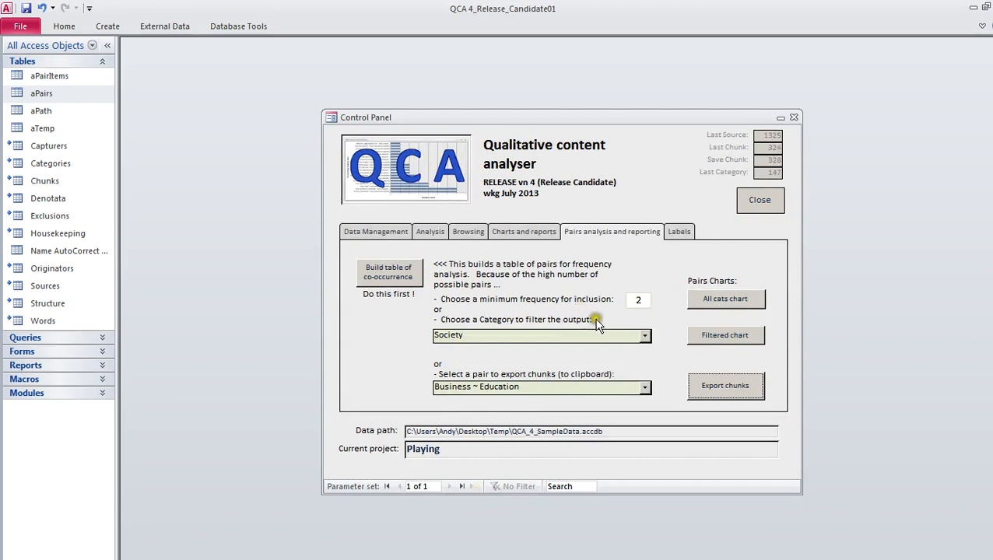
{"action": "mouse_move", "coordinate": [597, 325]}
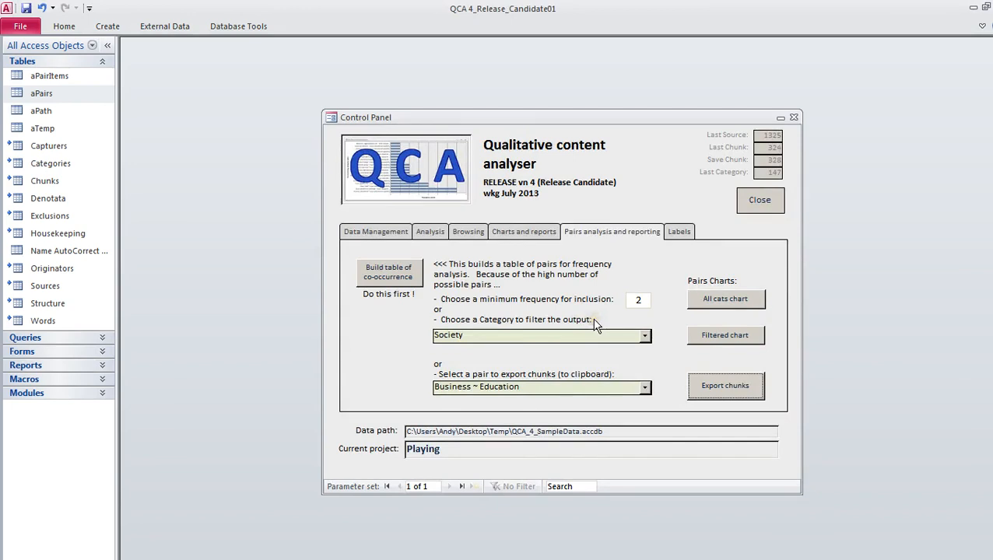
{"action": "mouse_move", "coordinate": [553, 356]}
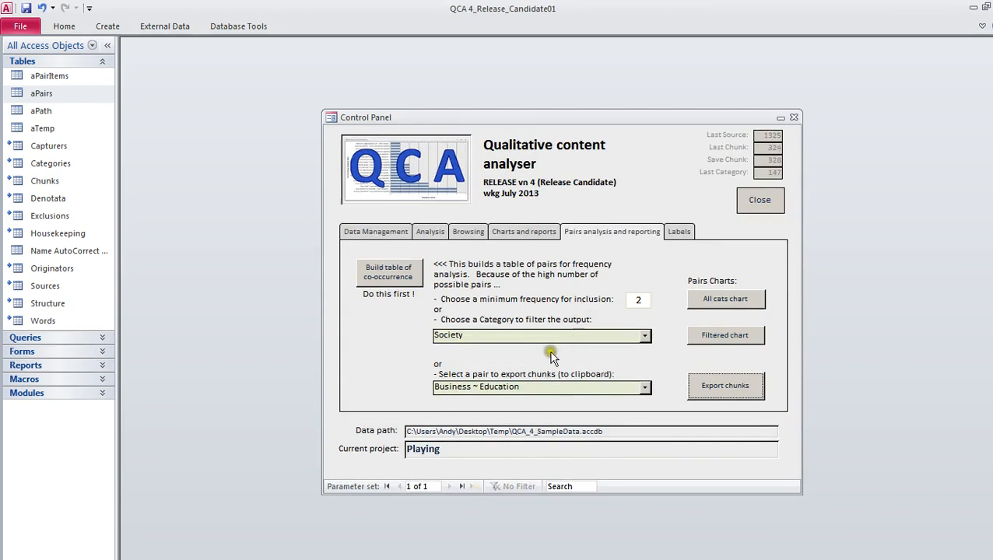
{"action": "mouse_move", "coordinate": [549, 355]}
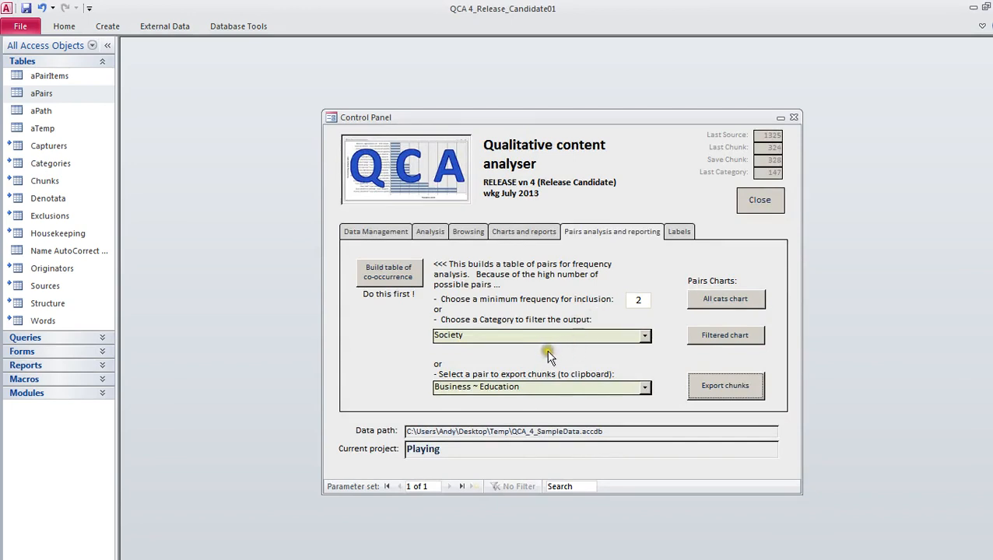
{"action": "mouse_move", "coordinate": [679, 359]}
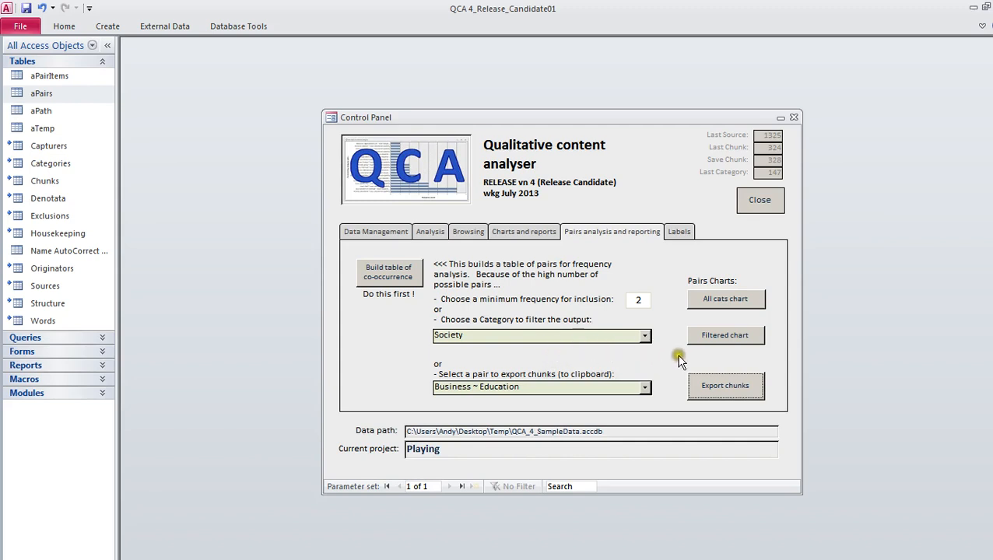
{"action": "mouse_move", "coordinate": [699, 218]}
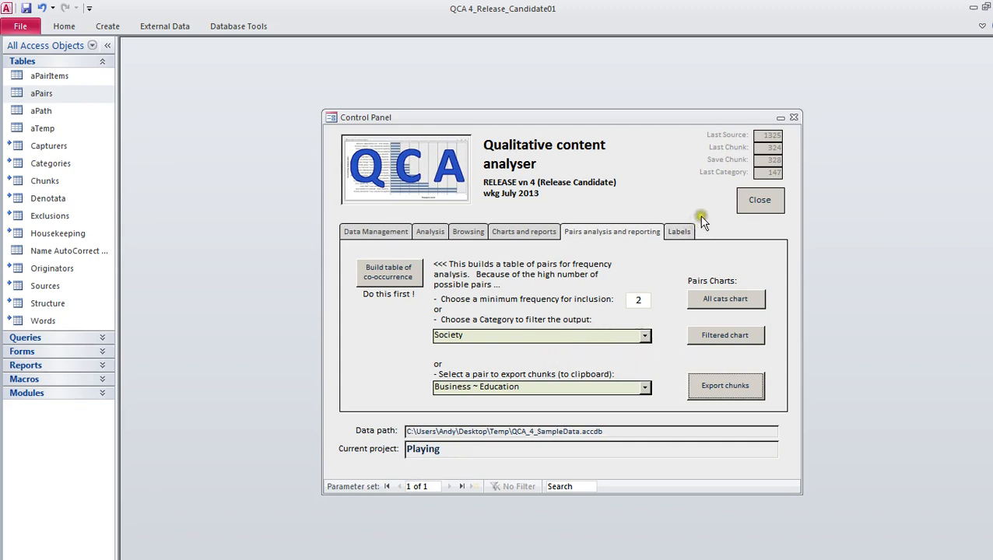
{"action": "mouse_move", "coordinate": [688, 210]}
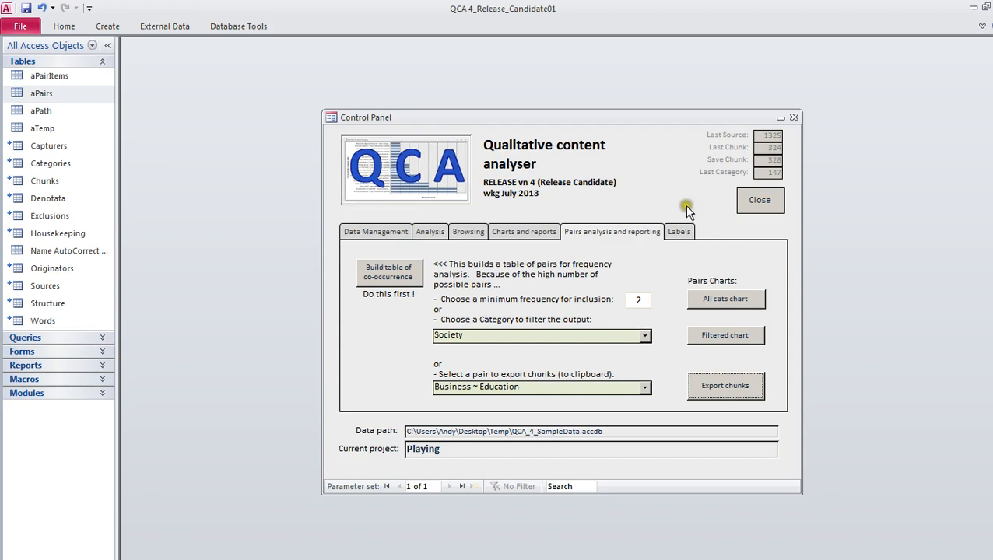
{"action": "mouse_move", "coordinate": [676, 185]}
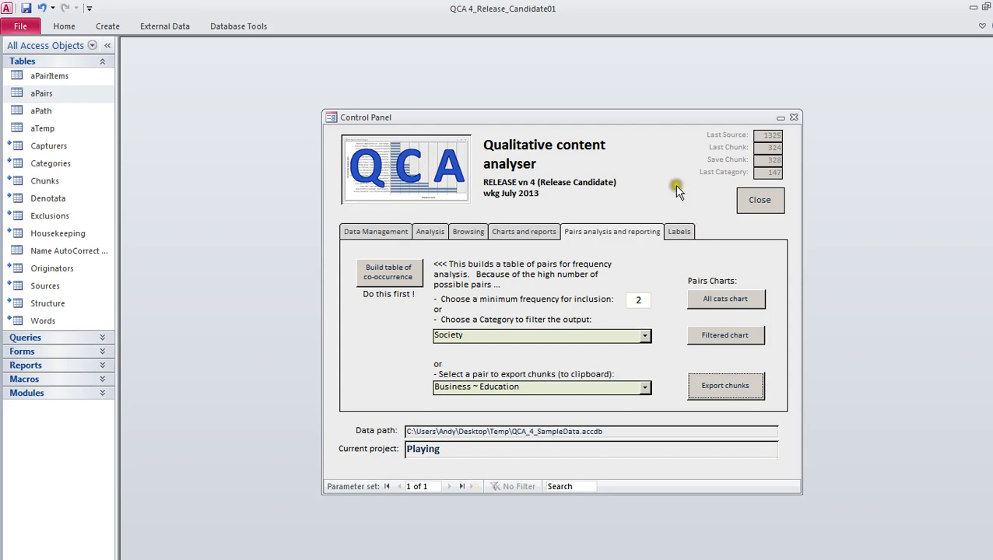
{"action": "mouse_move", "coordinate": [670, 173]}
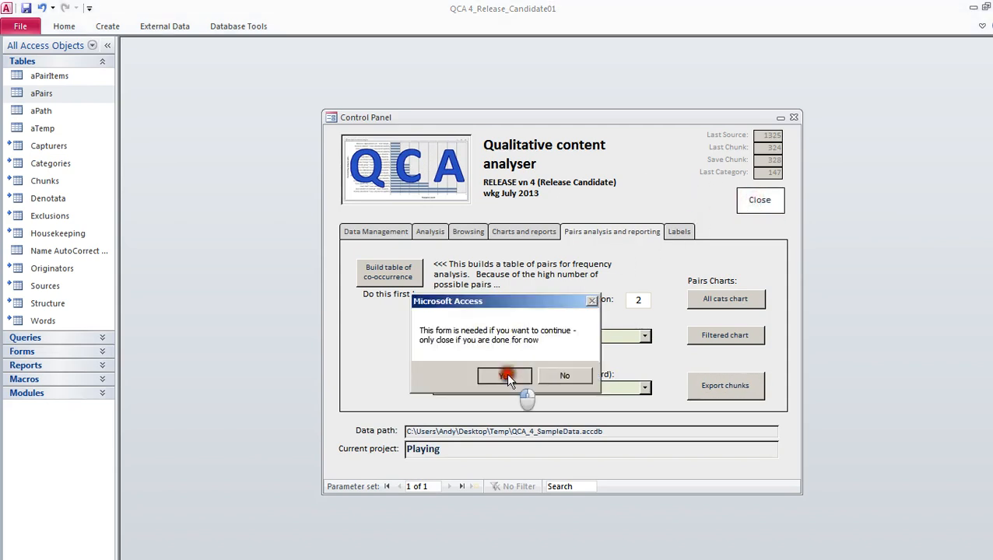
Confirm the close warning so the Control Panel exits to the QCA start-up form.
{"action": "left_click", "coordinate": [504, 375]}
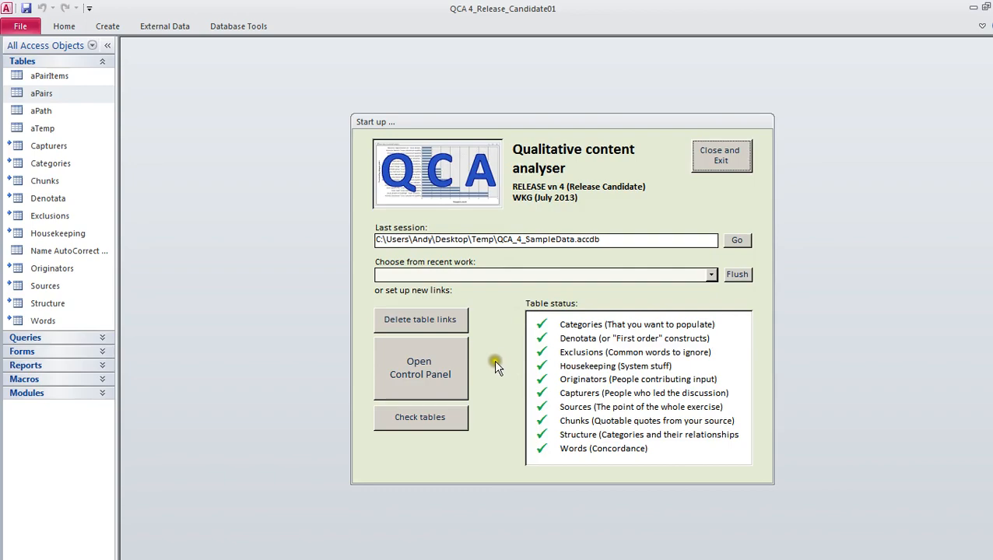